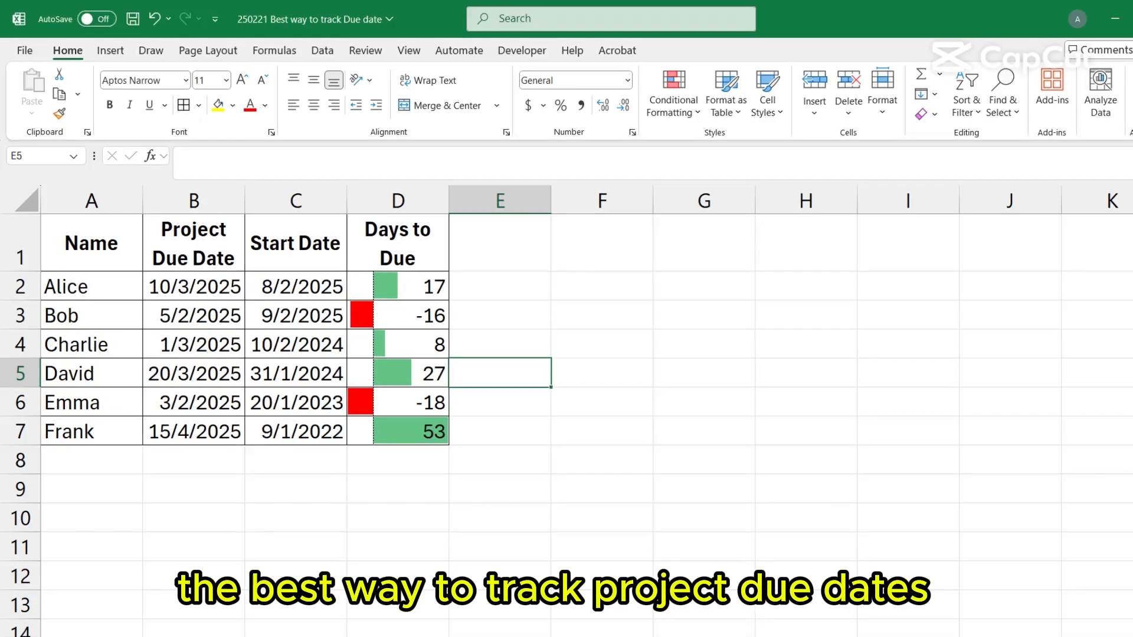
mouse_move(640, 487)
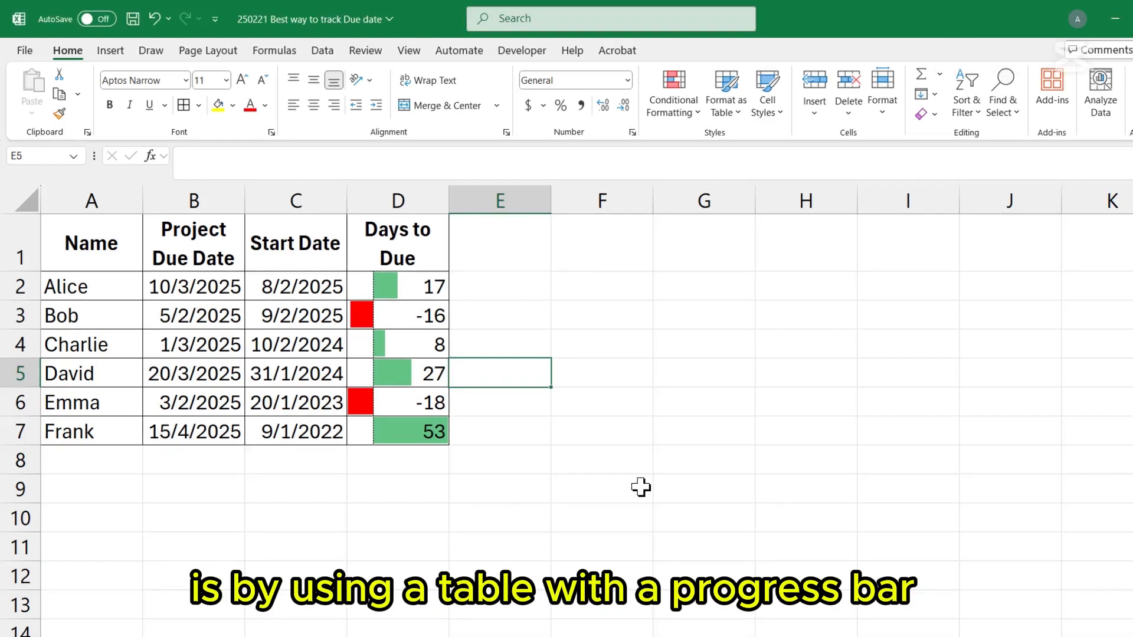
mouse_move(388, 356)
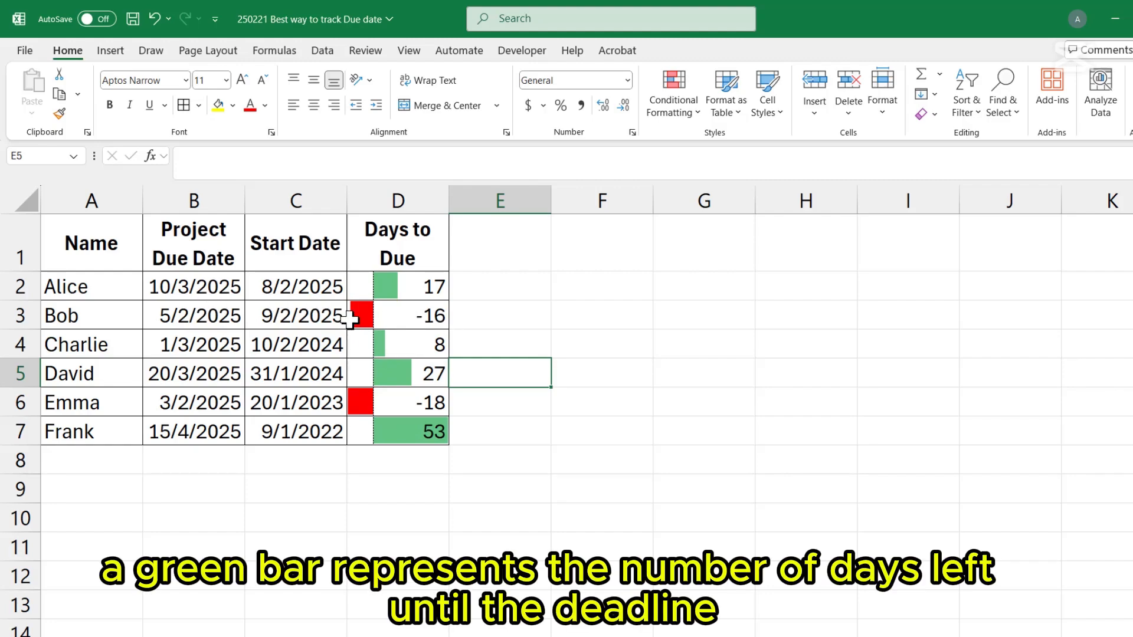
After checking existing formulas, enter =B2-TODAY() in Alice's Days to Due cell D2.
click(398, 286)
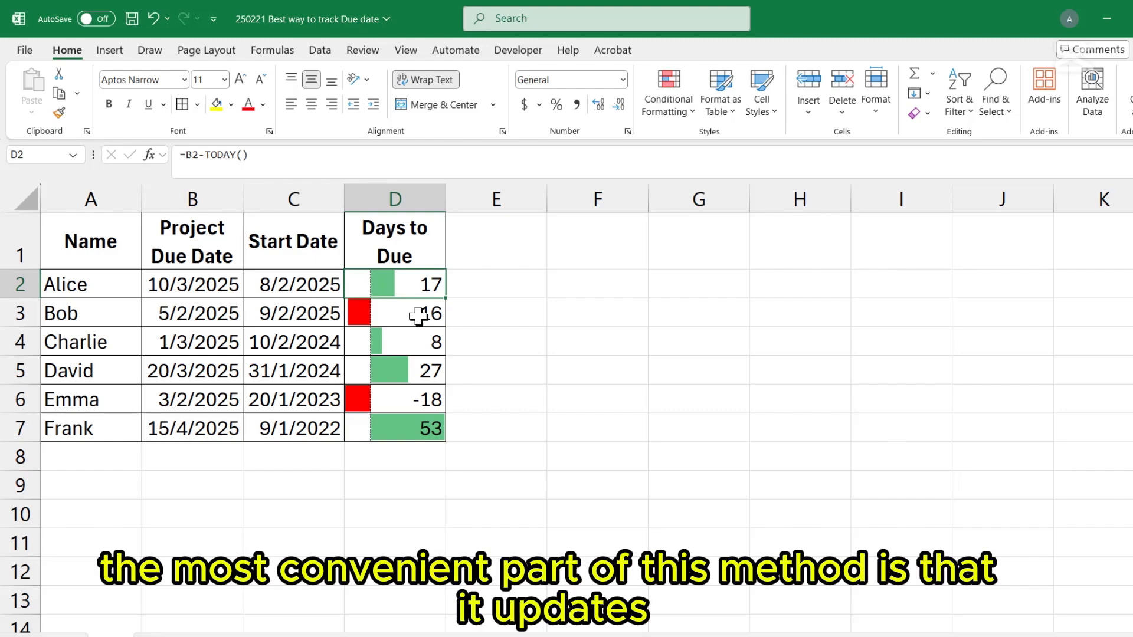
click(412, 313)
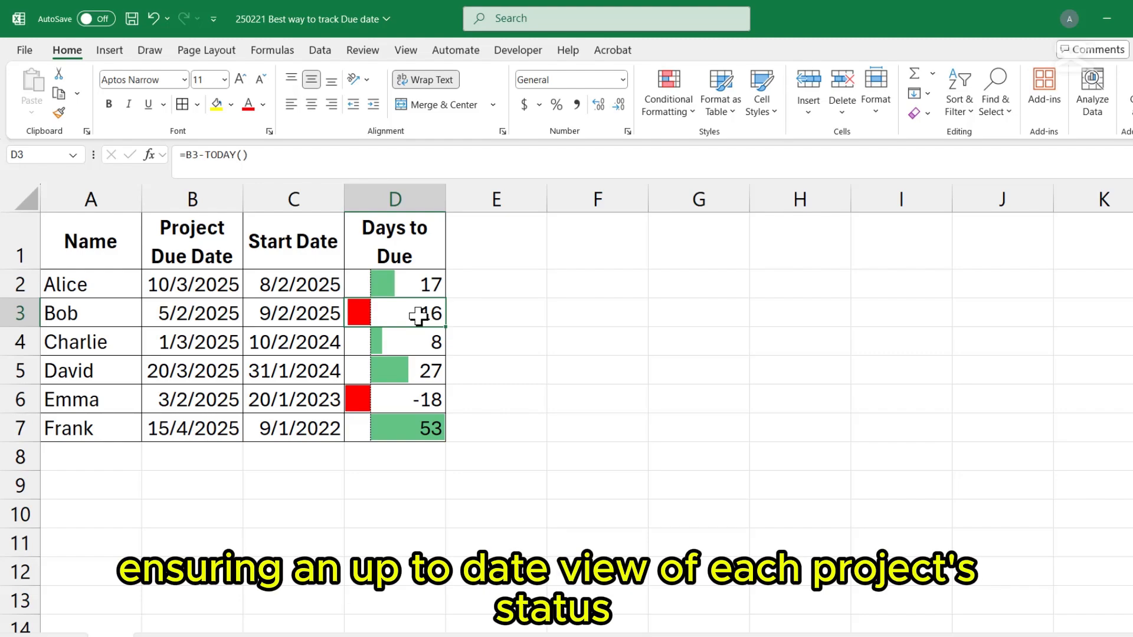
mouse_move(421, 410)
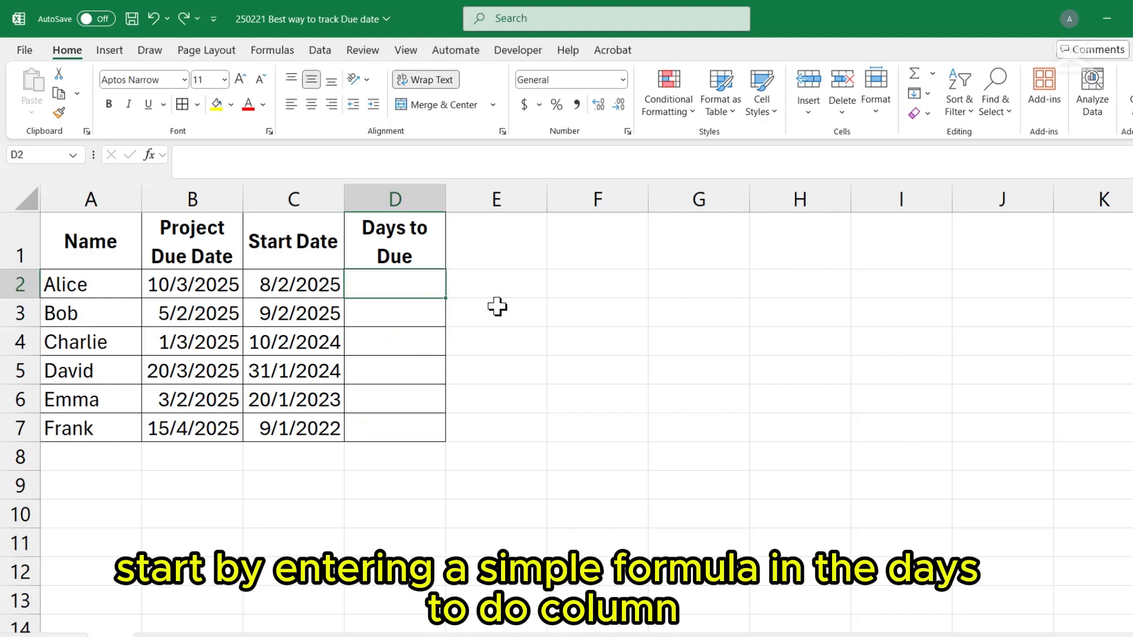
text(=)
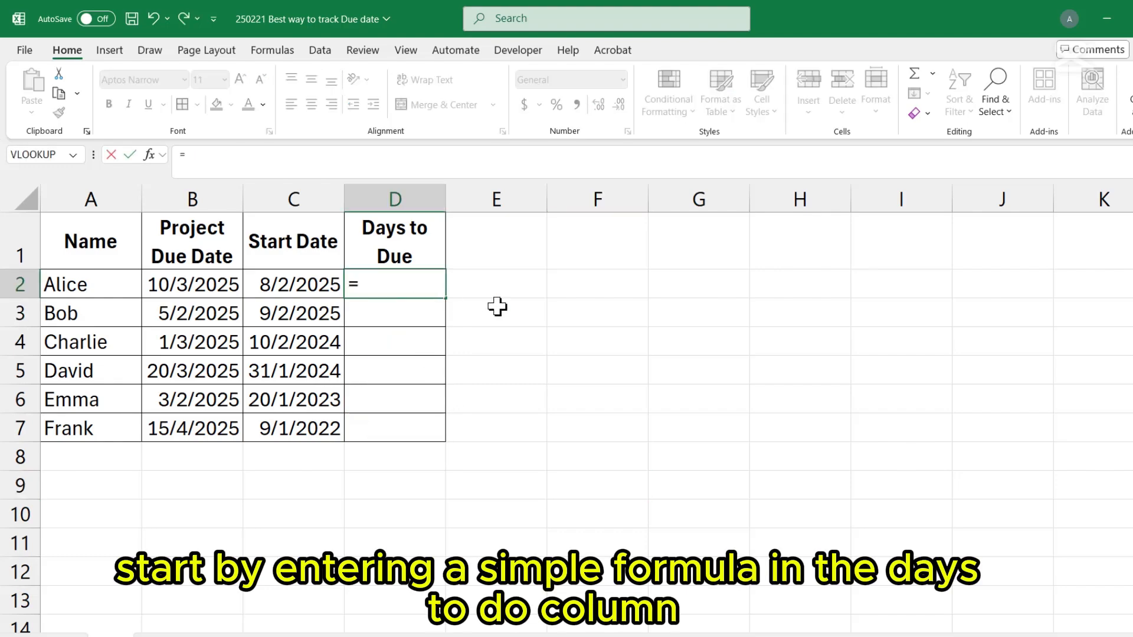
click(192, 285)
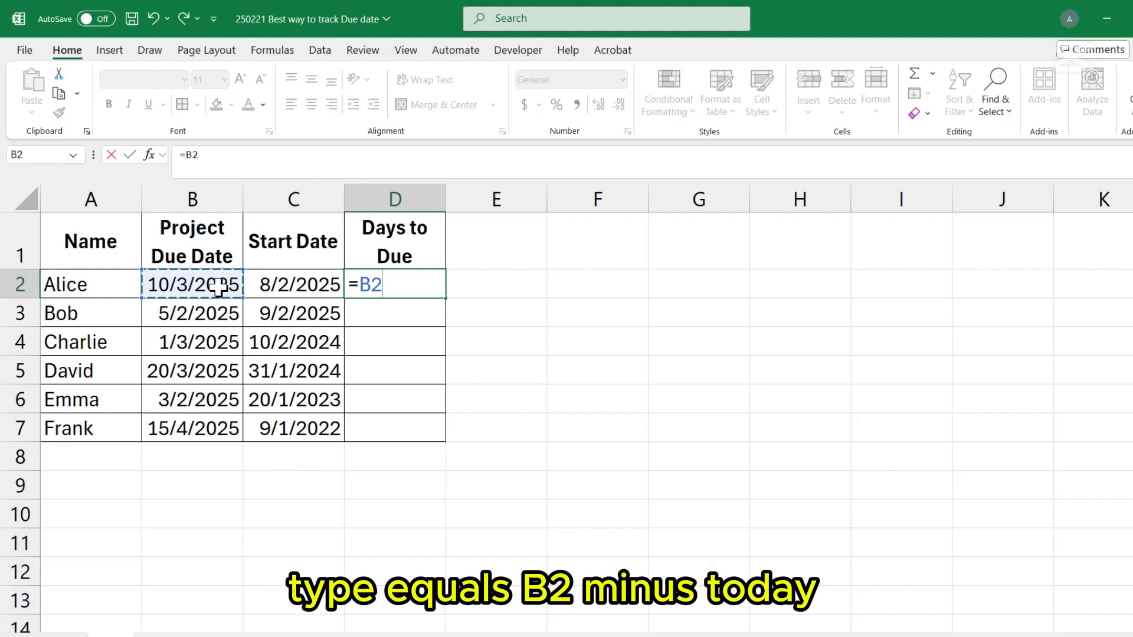
text(-today()
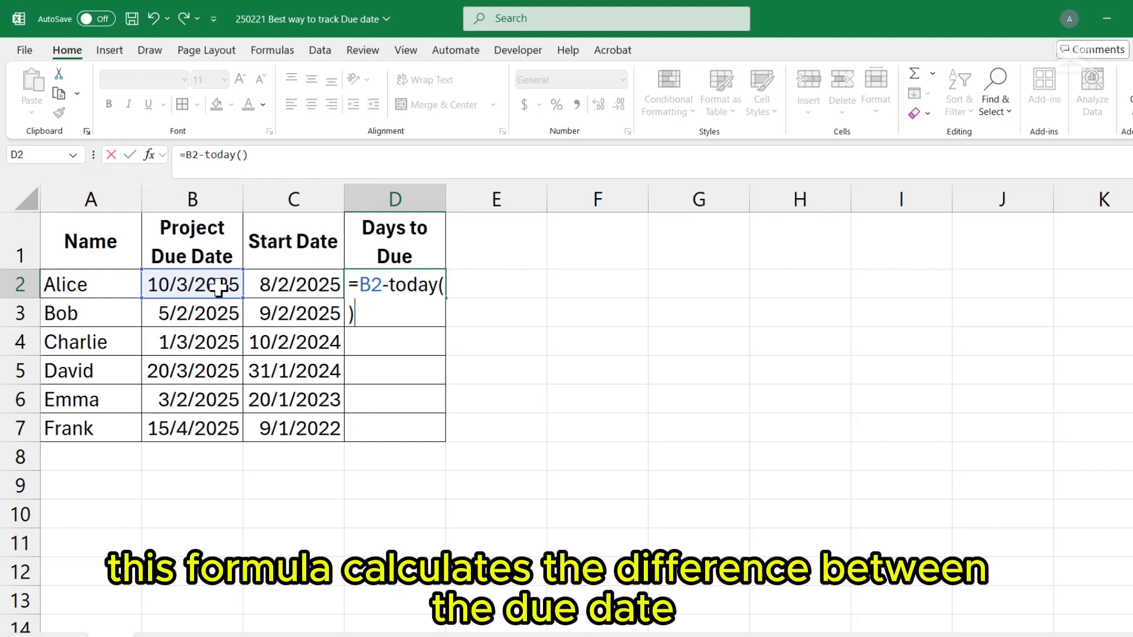
key(Enter)
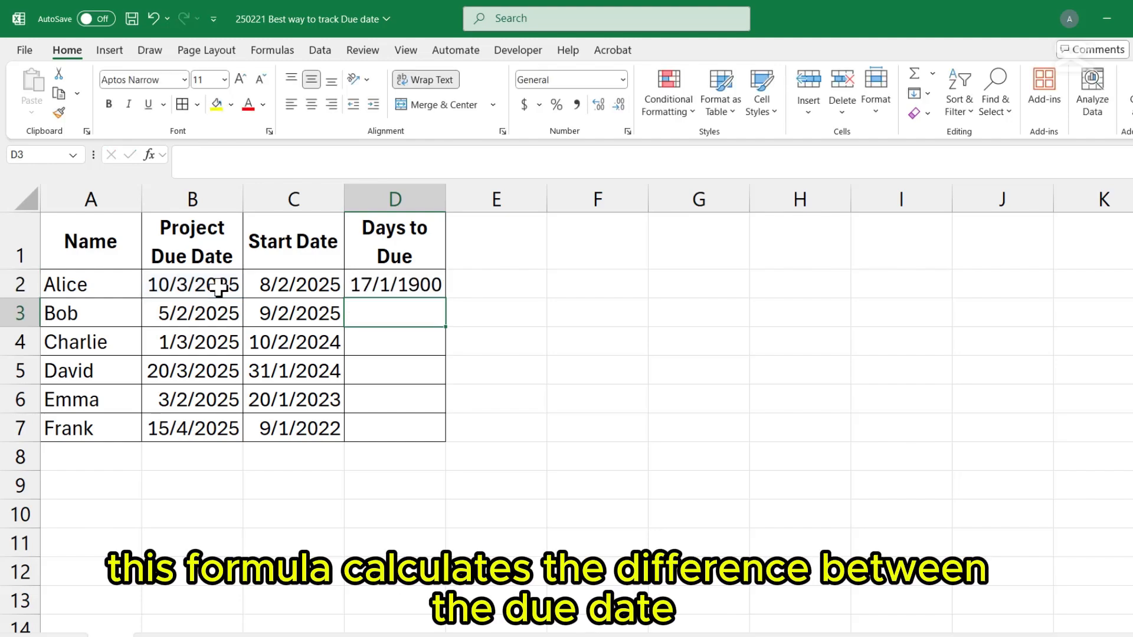
mouse_move(168, 341)
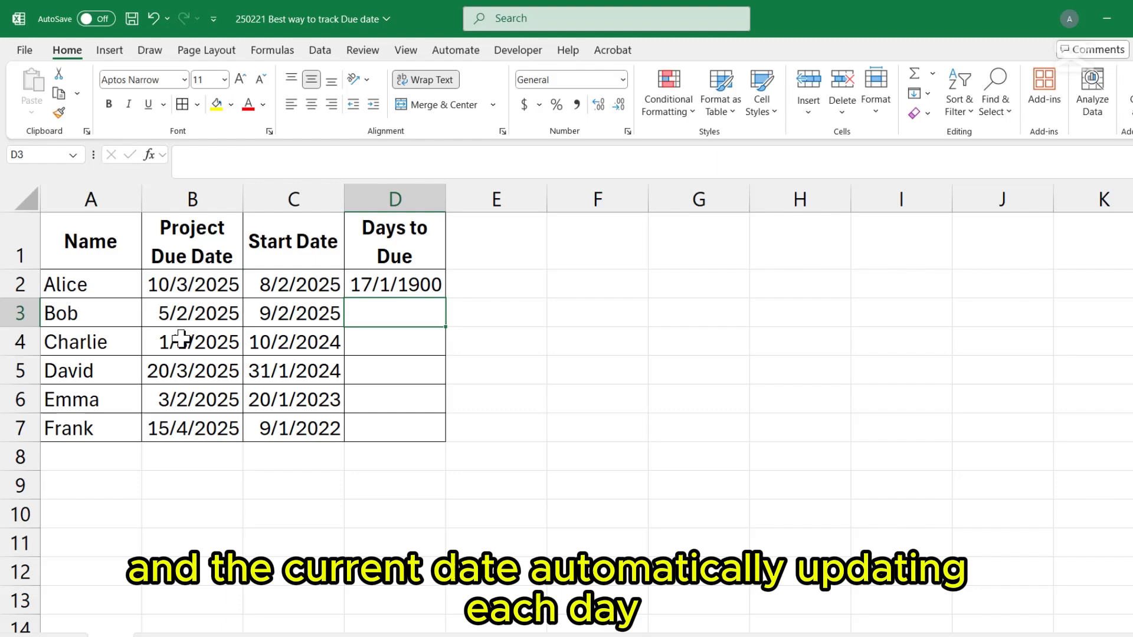
click(192, 314)
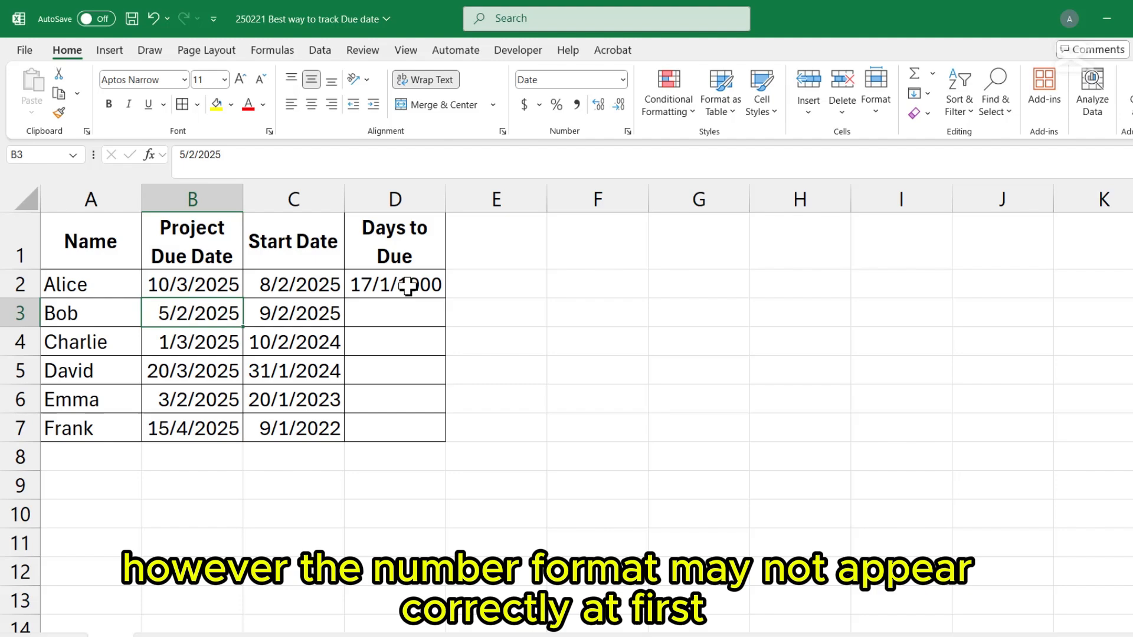
Change D2's number format to General so it shows a whole number of days.
right_click(394, 284)
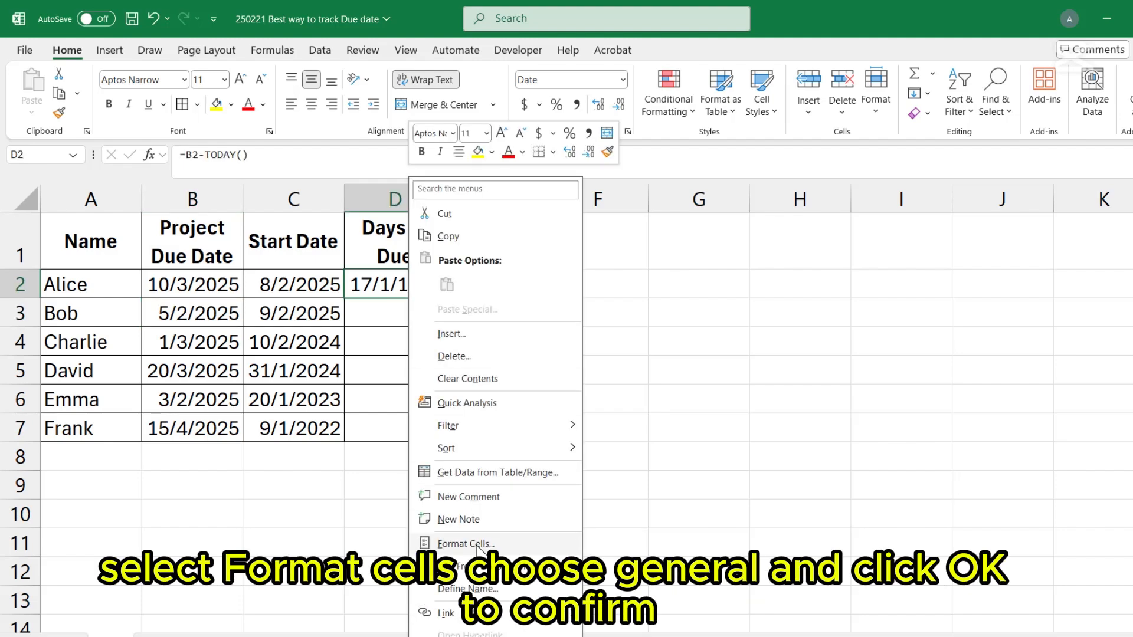
click(465, 544)
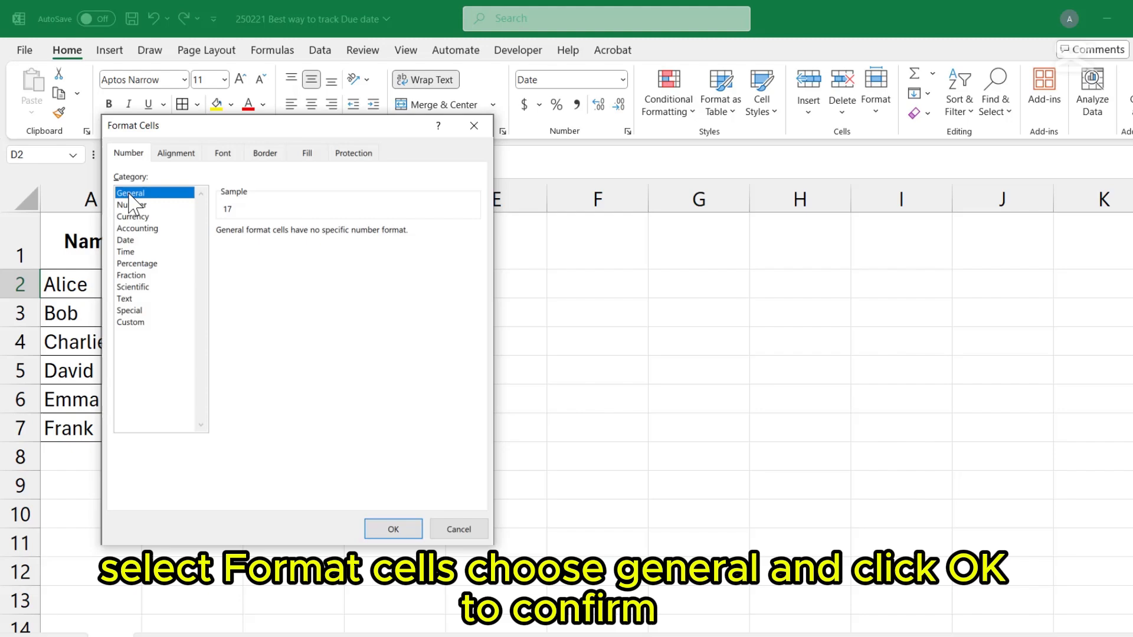
click(394, 528)
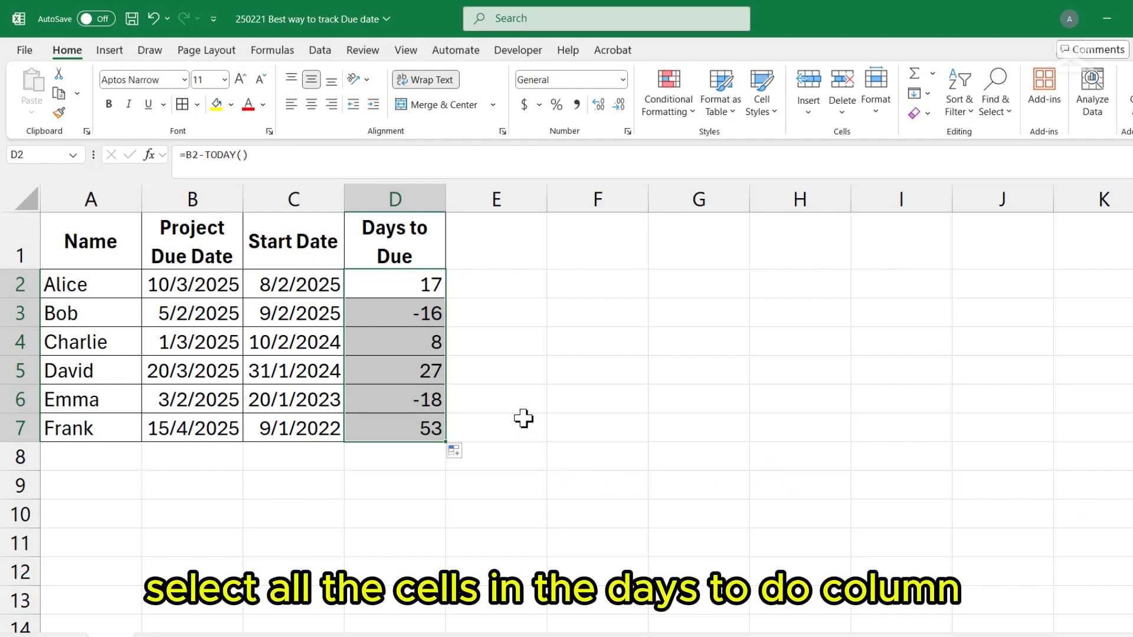
mouse_move(388, 265)
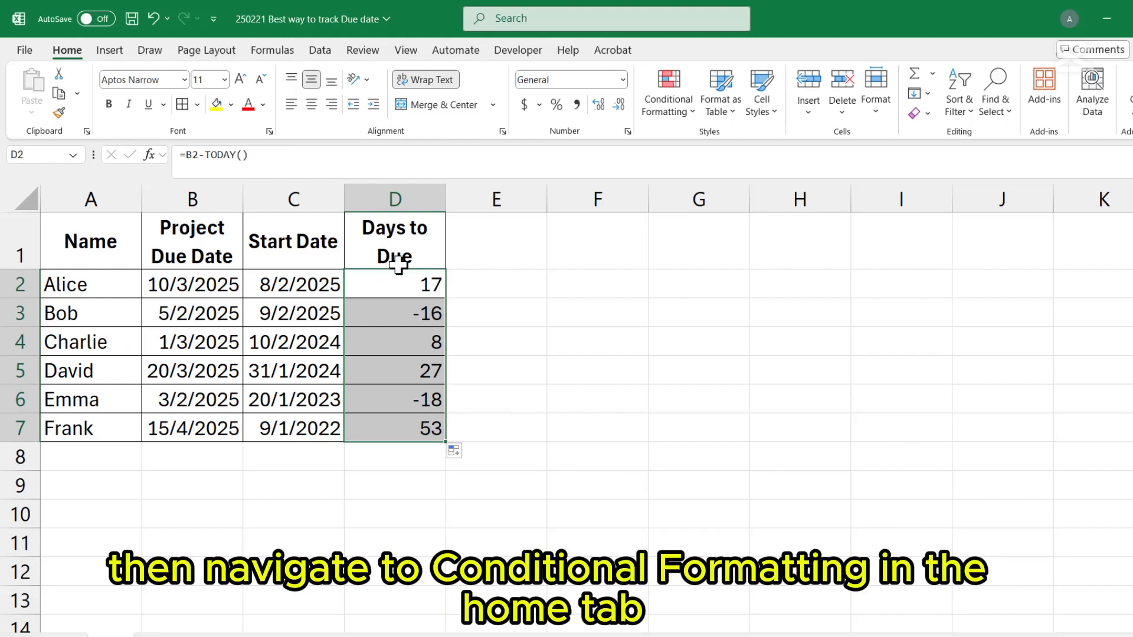
Apply green Gradient Fill data bars to the Days to Due values D2:D7.
click(667, 88)
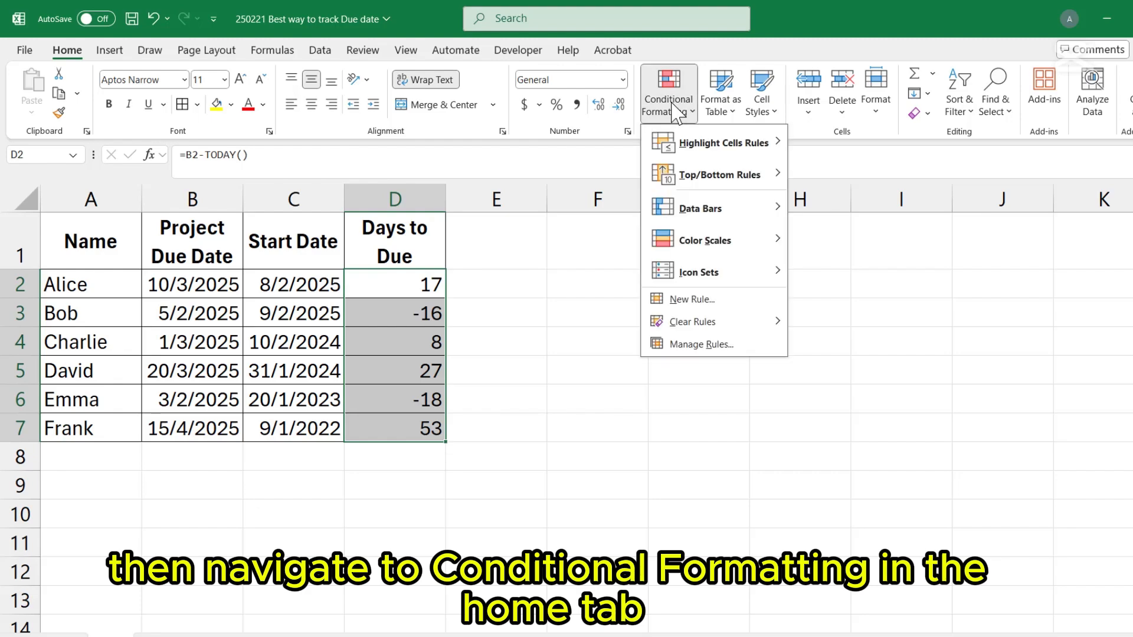
mouse_move(712, 240)
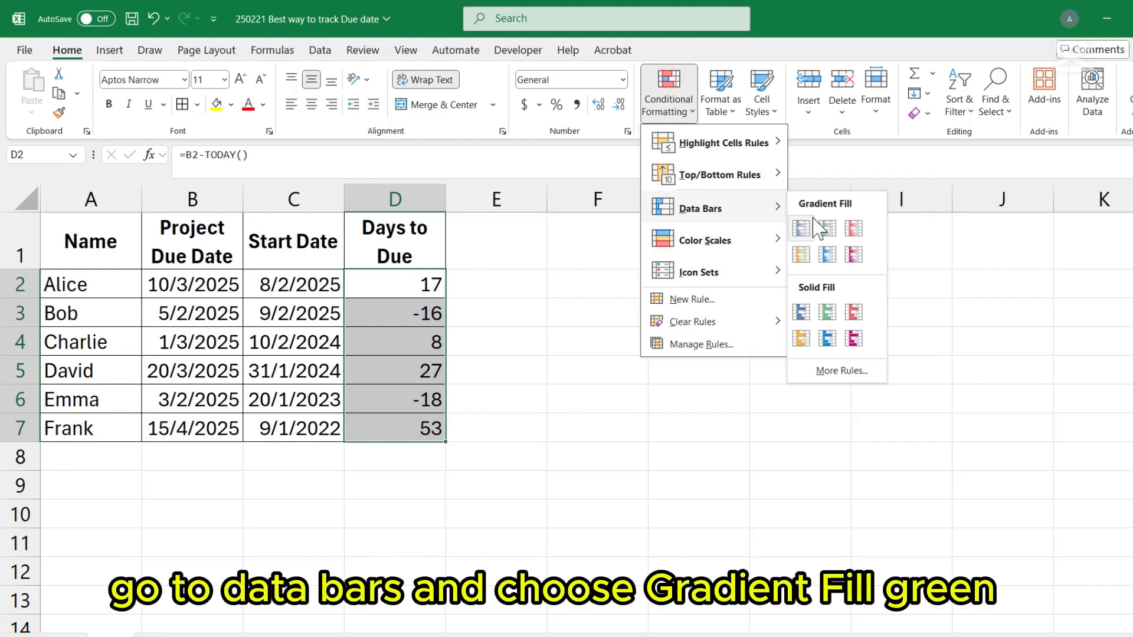
click(800, 227)
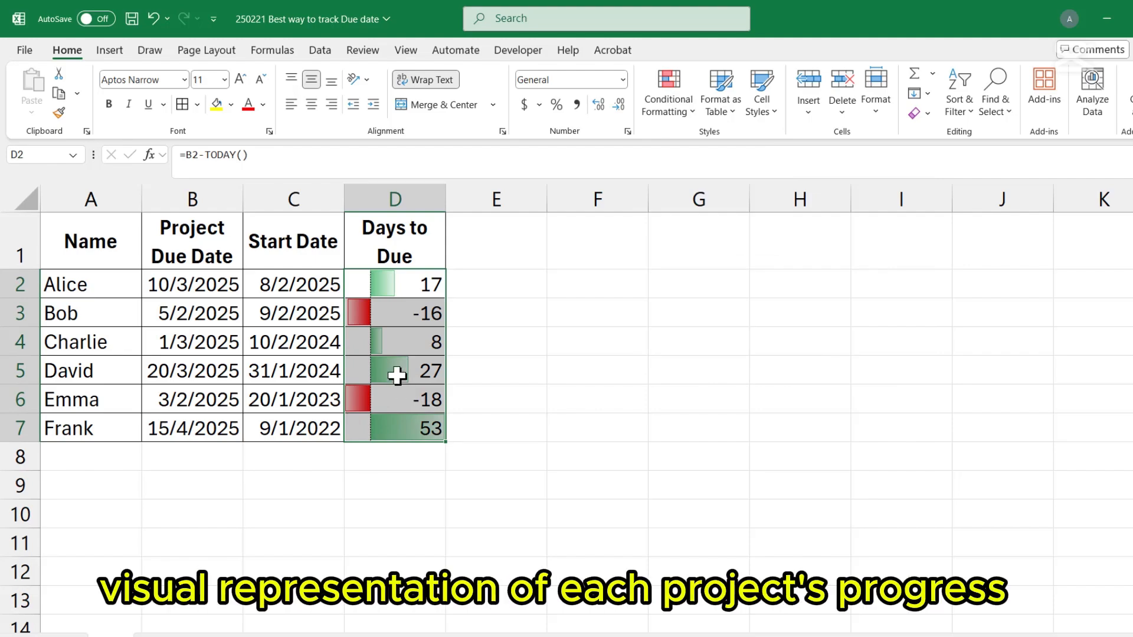
mouse_move(477, 291)
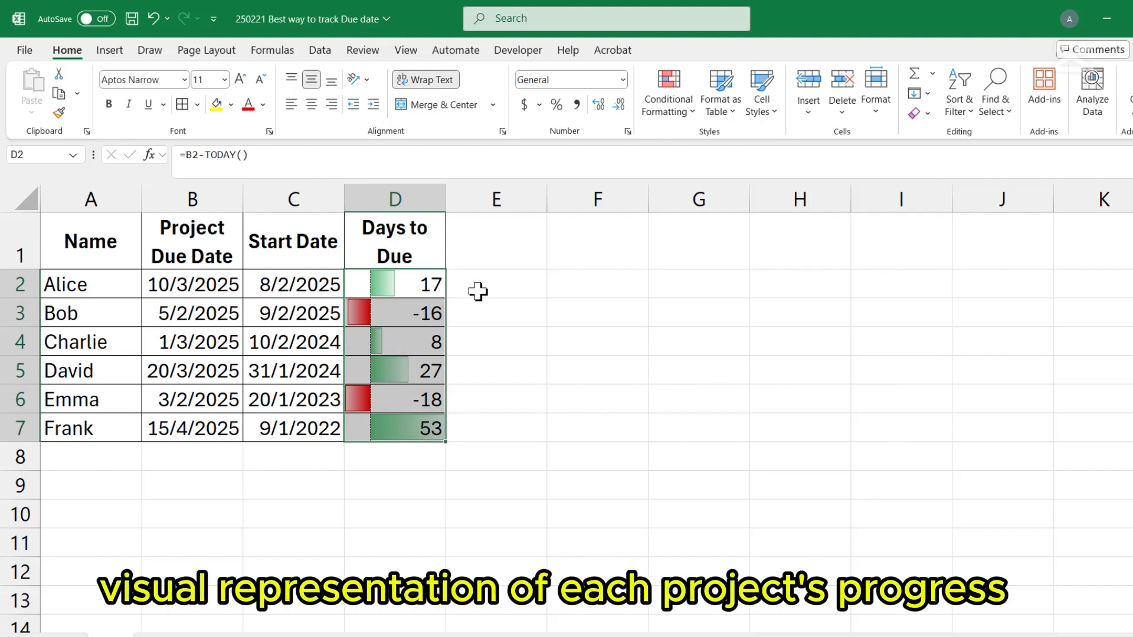
mouse_move(361, 314)
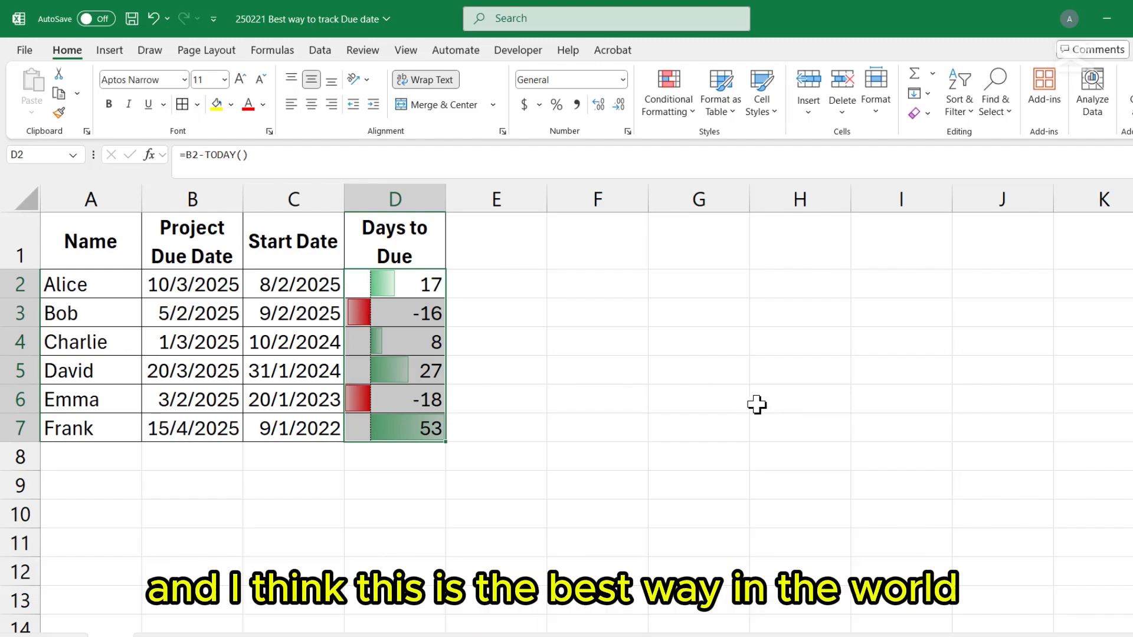
mouse_move(487, 397)
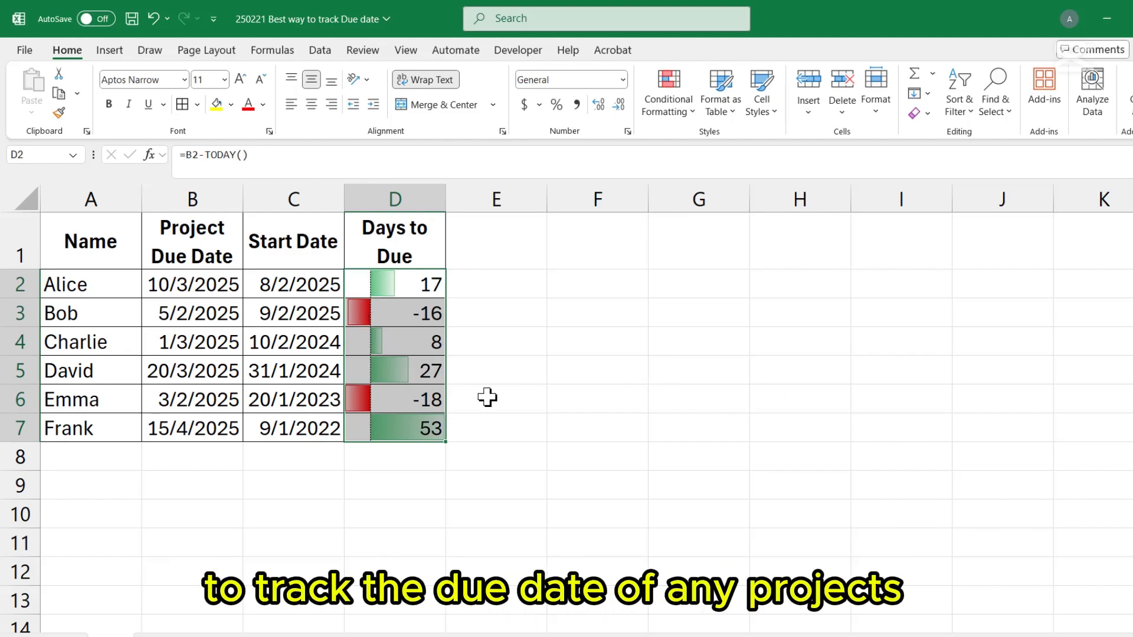